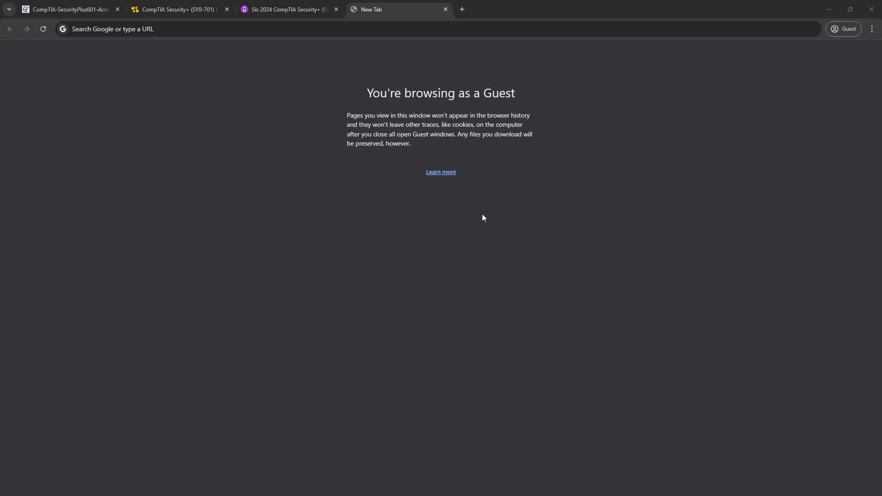
{"action": "mouse_move", "coordinate": [440, 172]}
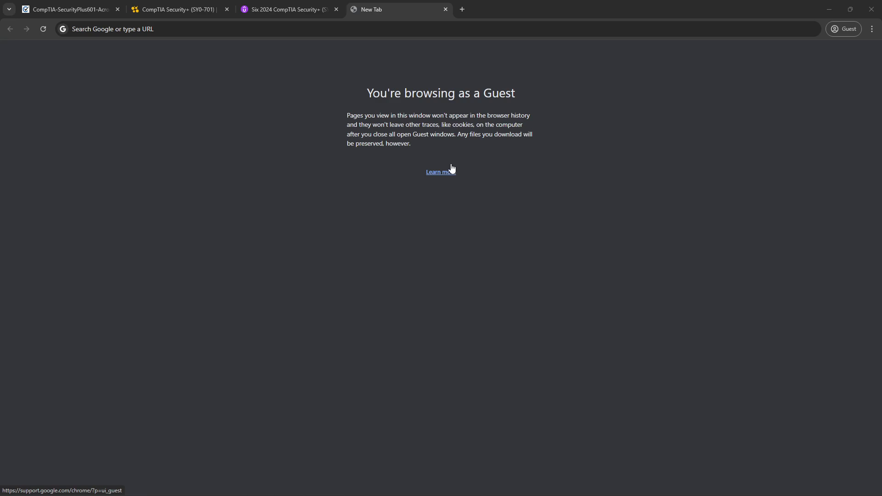
Scroll the Udemy Six 2024 Security+ Practice Tests course to its six-test list.
{"action": "left_click", "coordinate": [290, 9]}
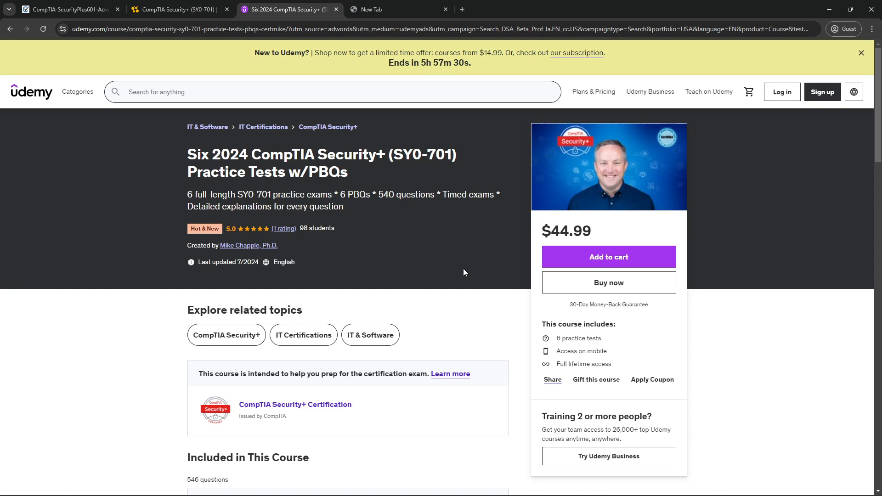
{"action": "mouse_move", "coordinate": [501, 375]}
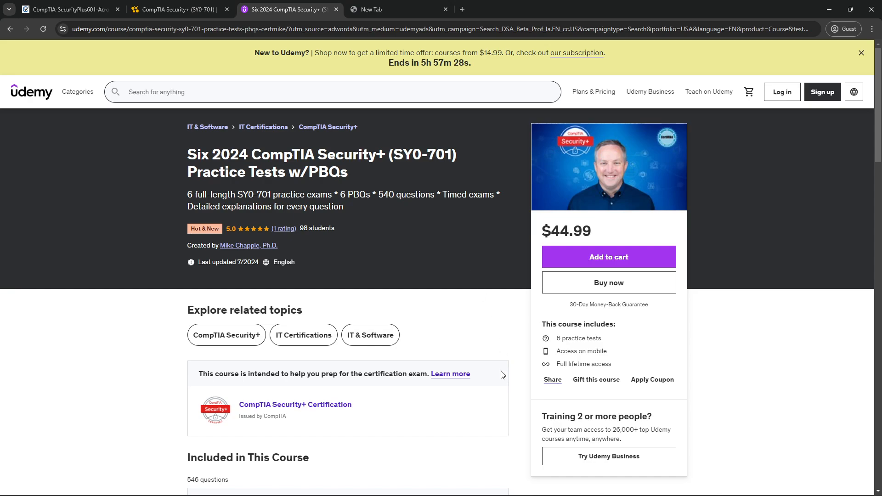
{"action": "scroll", "scroll_direction": "down", "scroll_amount": 3}
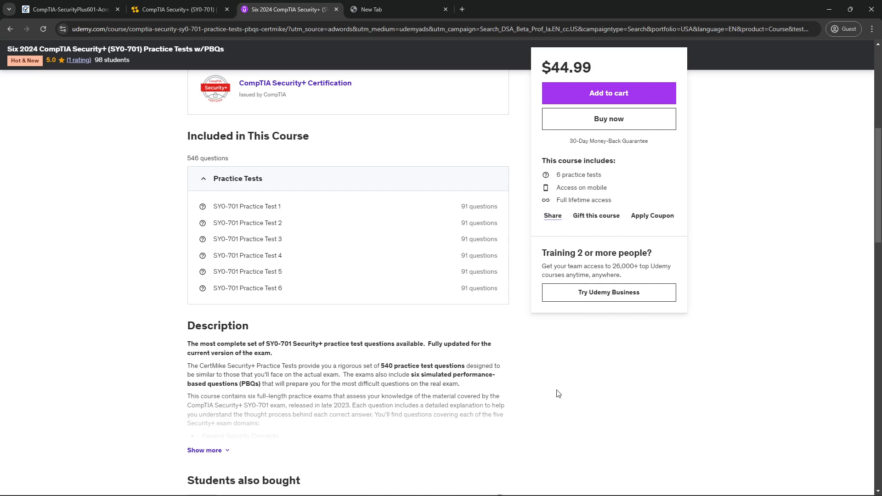
{"action": "mouse_move", "coordinate": [405, 171]}
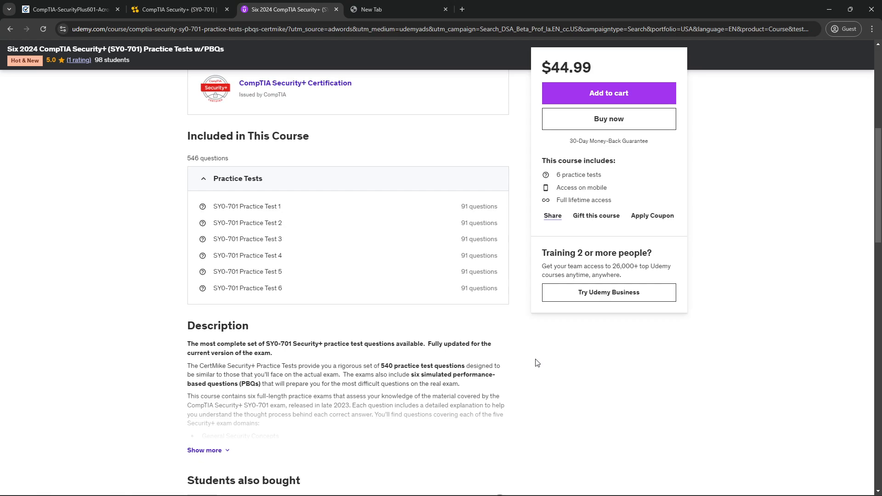
{"action": "mouse_move", "coordinate": [296, 207]}
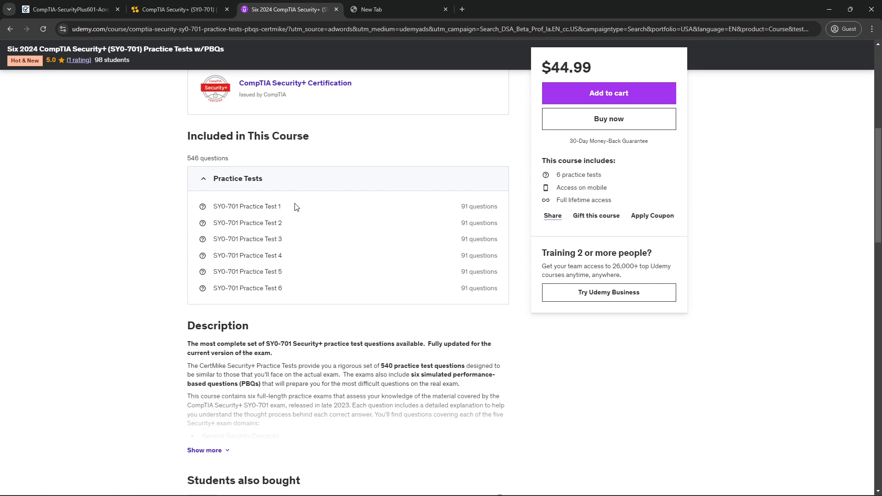
Scroll the CBT Nuggets Security+ page to its overview: 29 hours, 277 videos, one practice exam.
{"action": "left_click", "coordinate": [177, 10]}
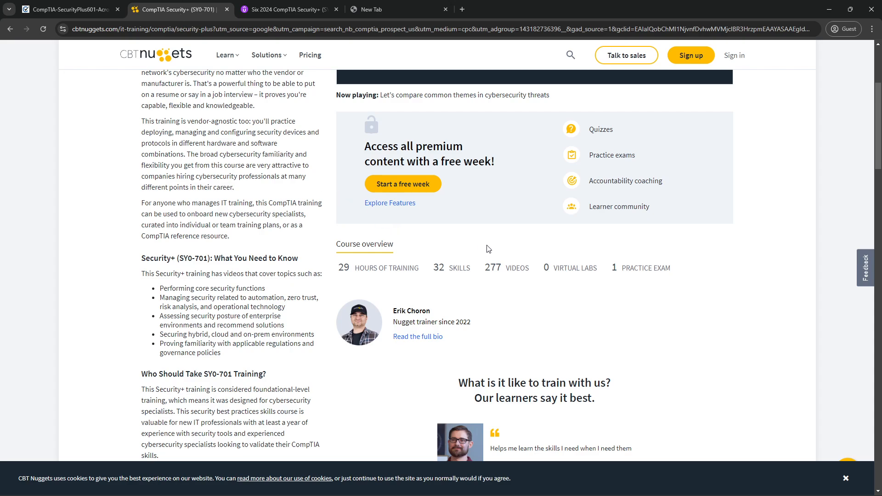
{"action": "scroll", "scroll_direction": "down", "scroll_amount": 3}
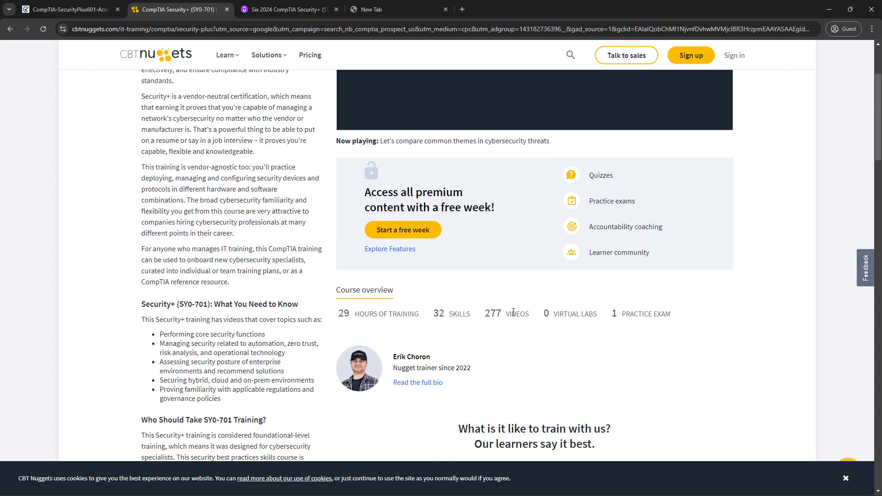
{"action": "scroll", "scroll_direction": "down", "scroll_amount": 3}
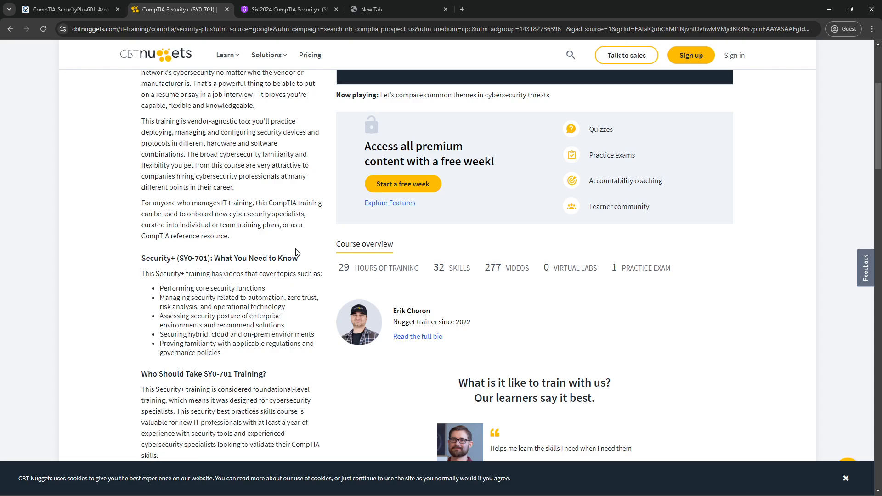
{"action": "left_click", "coordinate": [68, 9]}
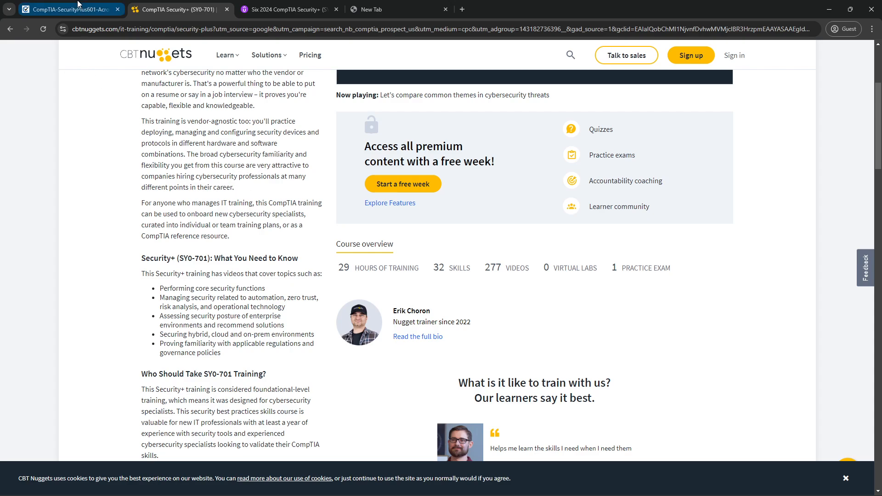
Scroll through the Security+ acronym list PDF, then move to the blank new tab.
{"action": "left_click", "coordinate": [65, 9]}
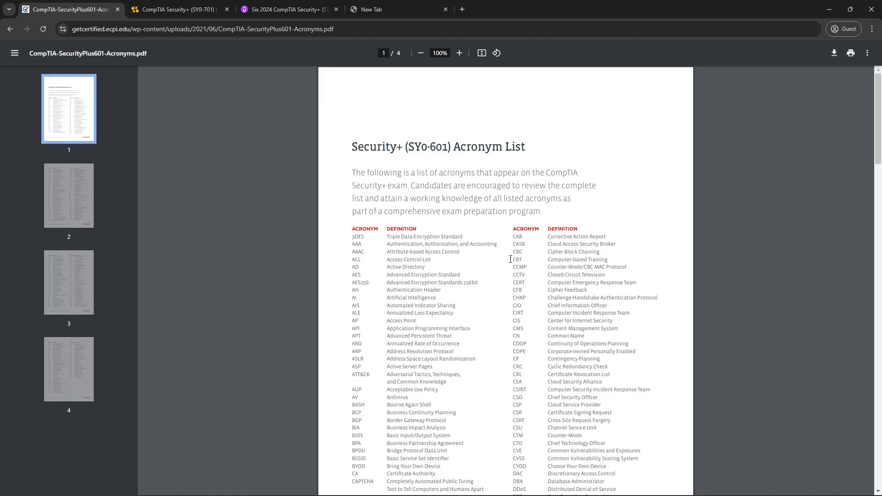
{"action": "scroll", "scroll_direction": "down", "scroll_amount": 3}
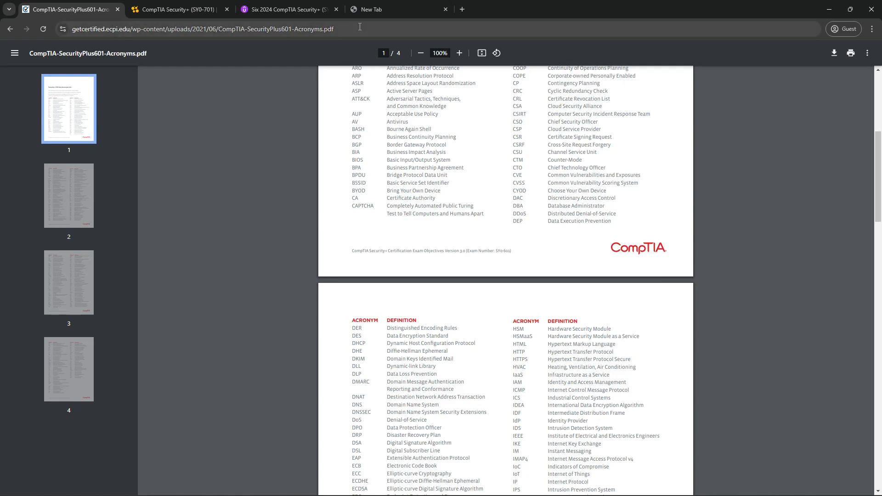
{"action": "left_click", "coordinate": [388, 10]}
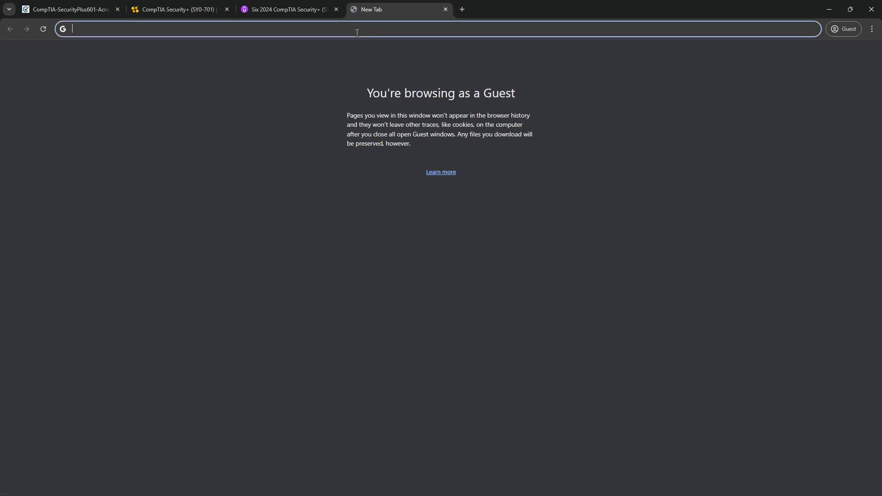
Load the ExamTopics home page and select its Exam Code Or Keyword search box.
{"action": "type", "text": "examtopics.com"}
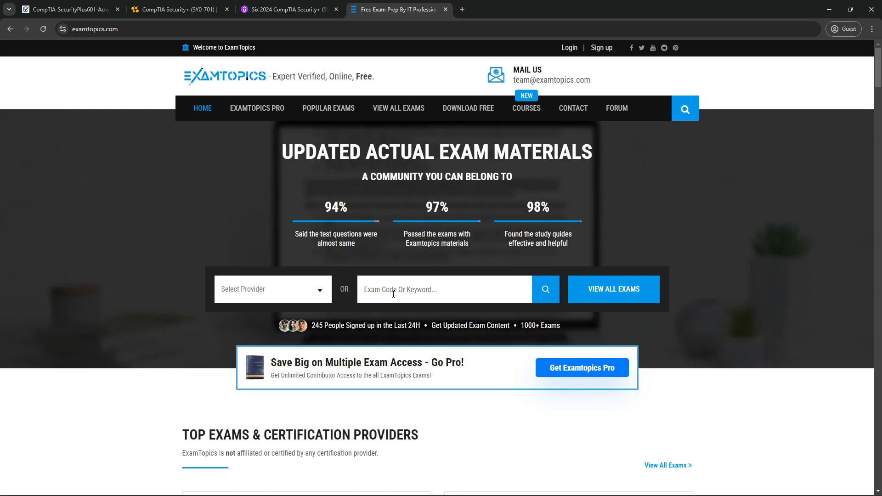
{"action": "left_click", "coordinate": [444, 288]}
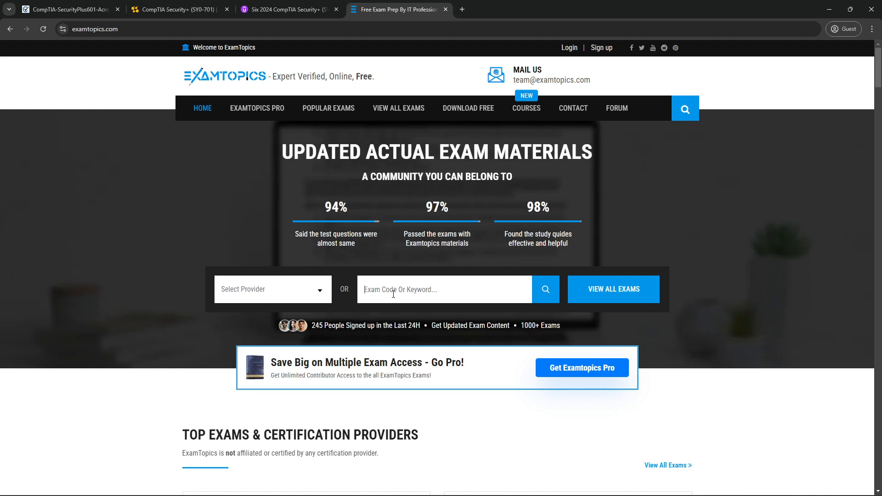